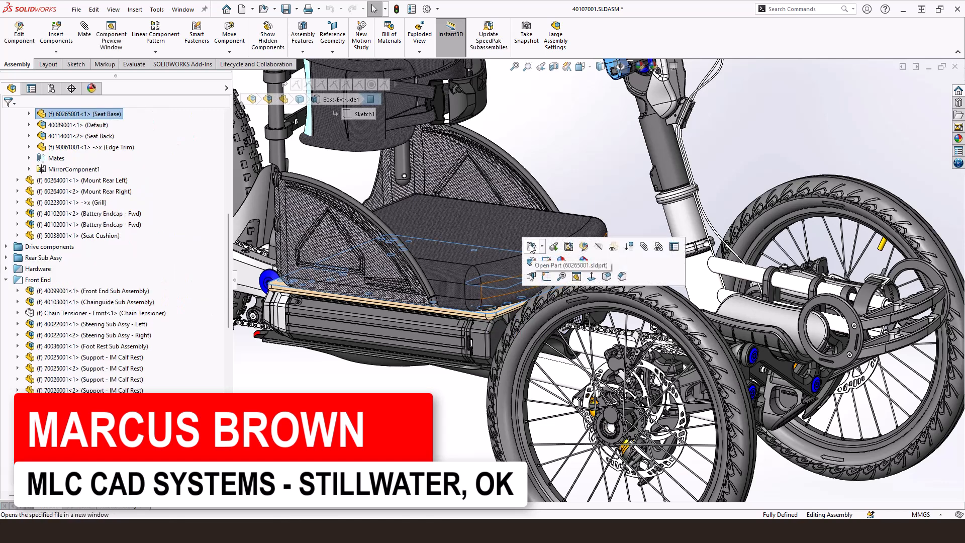
Step: Open the Seat Base component from the trike assembly as a separate part
{"action": "left_click", "coordinate": [539, 264]}
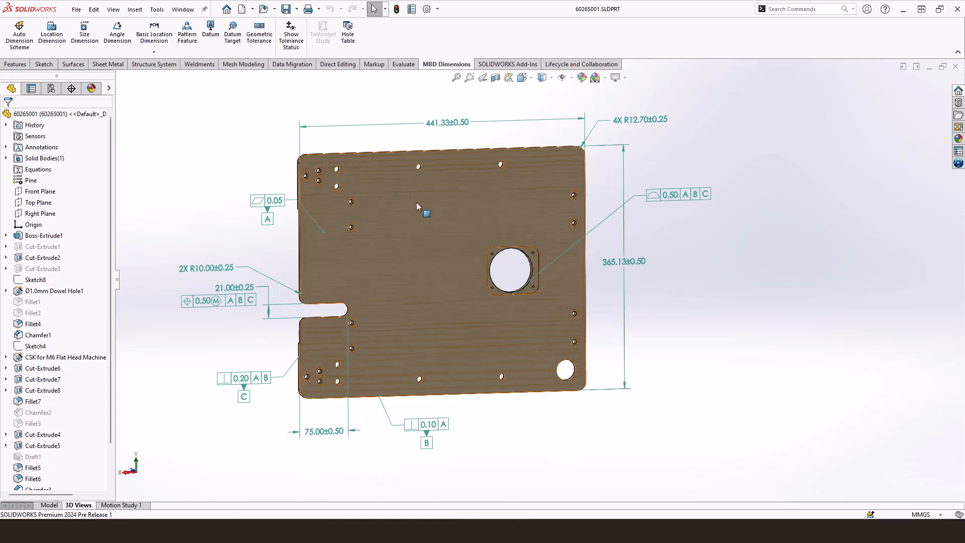
{"action": "left_click", "coordinate": [274, 200]}
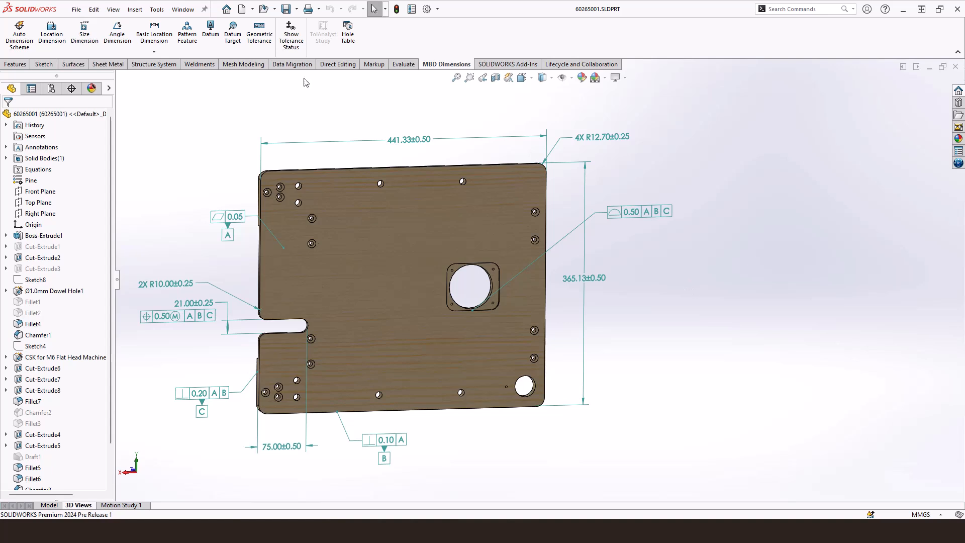
{"action": "mouse_move", "coordinate": [262, 93]}
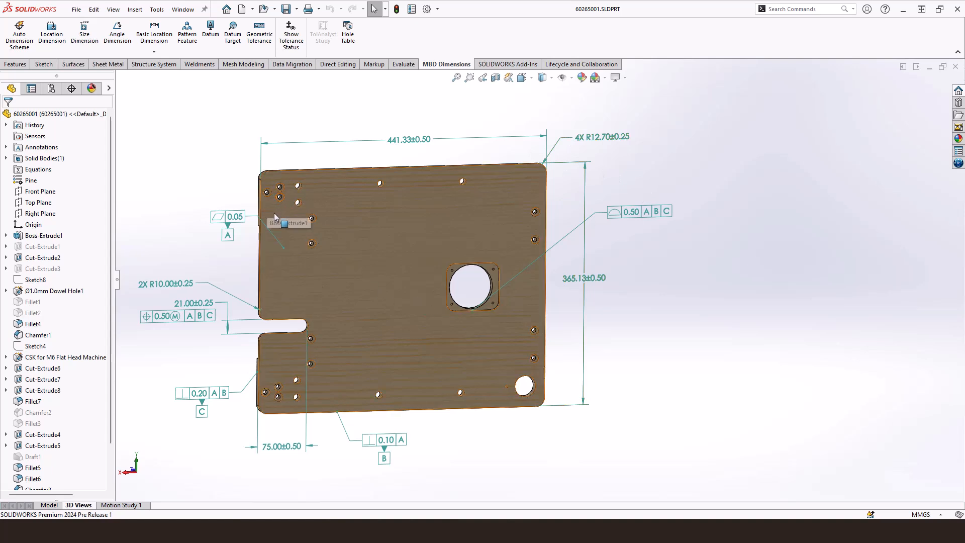
{"action": "mouse_move", "coordinate": [493, 211]}
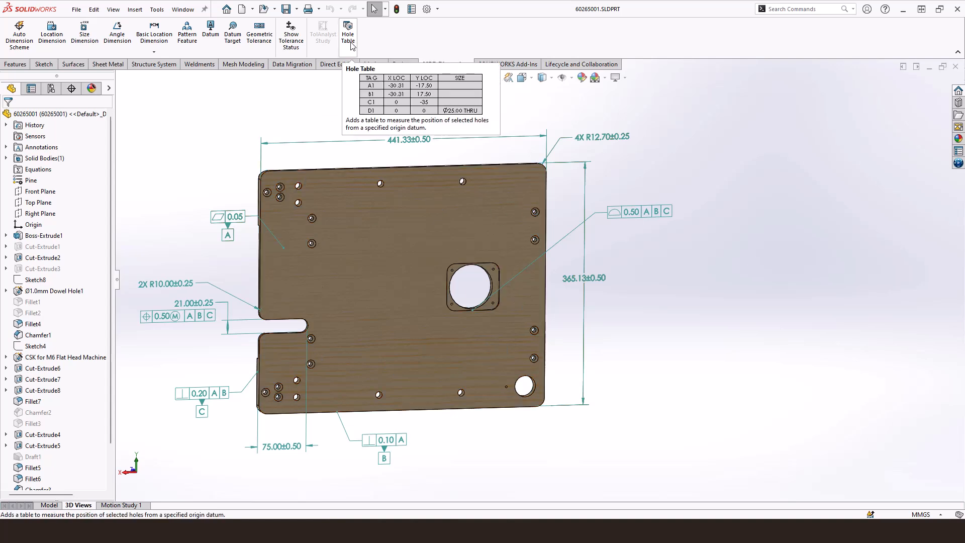
Step: Build a hole table from the plate faces and place it beside the seat base plate
{"action": "left_click", "coordinate": [347, 30]}
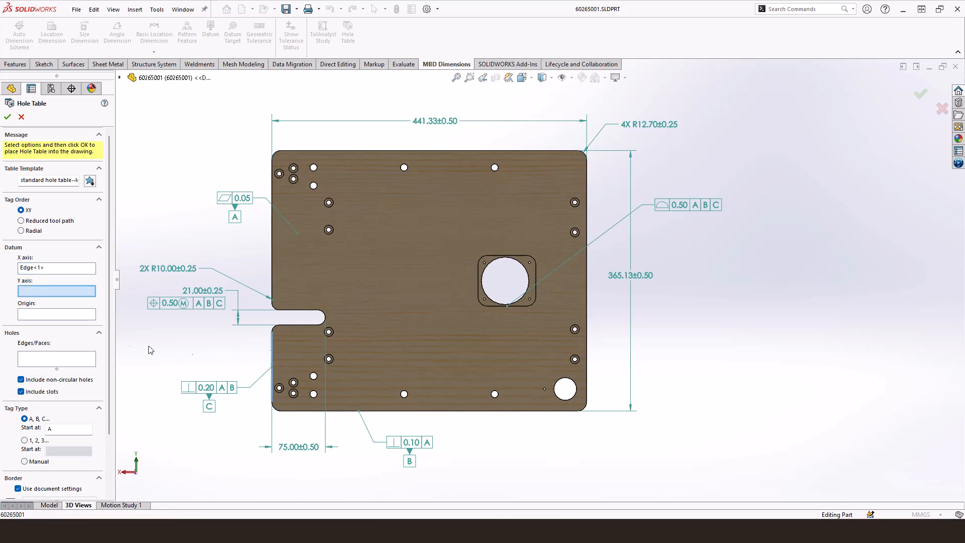
{"action": "mouse_move", "coordinate": [375, 418]}
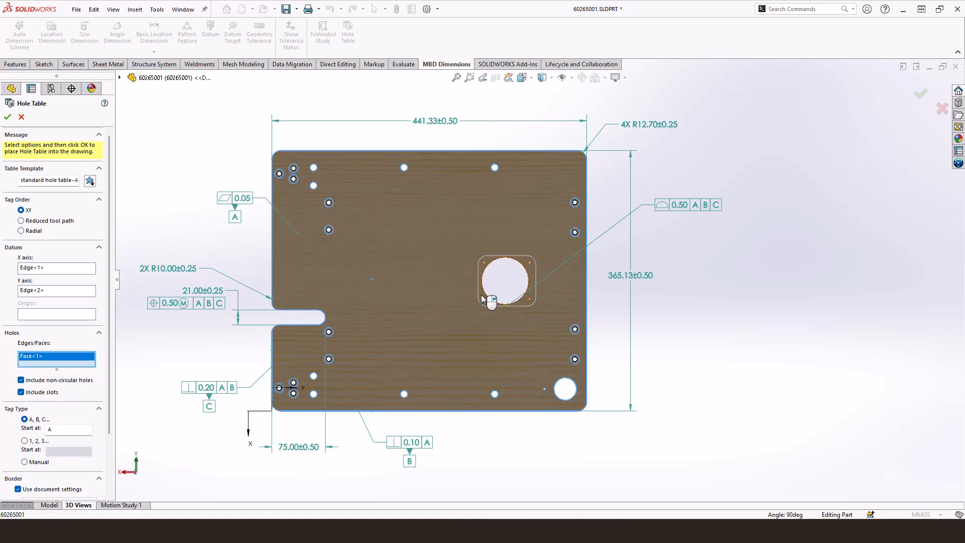
{"action": "left_click", "coordinate": [506, 283]}
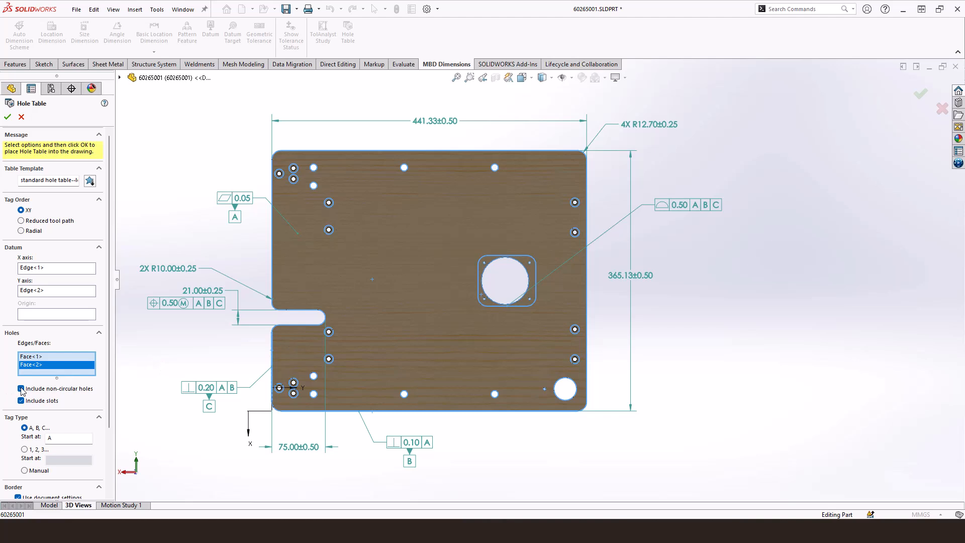
{"action": "left_click", "coordinate": [21, 388]}
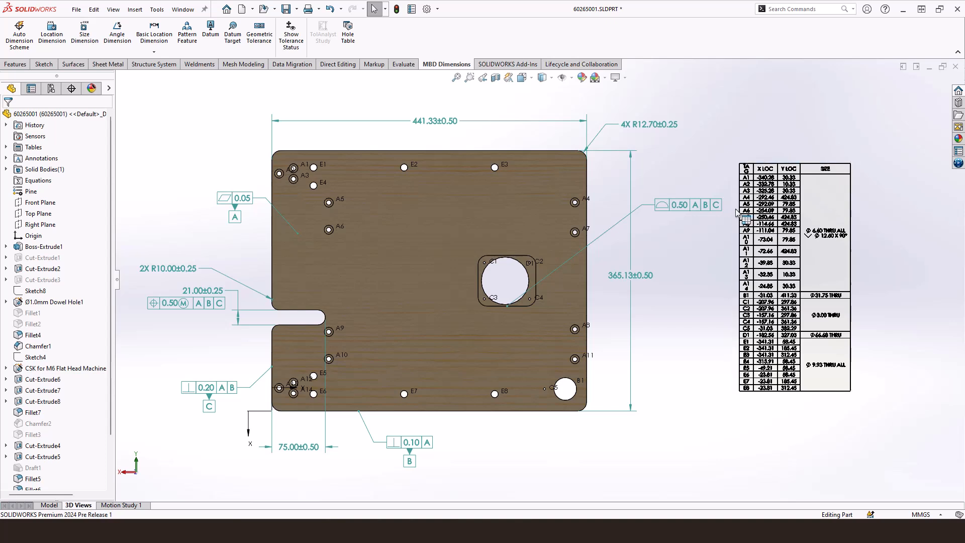
{"action": "left_click", "coordinate": [328, 230]}
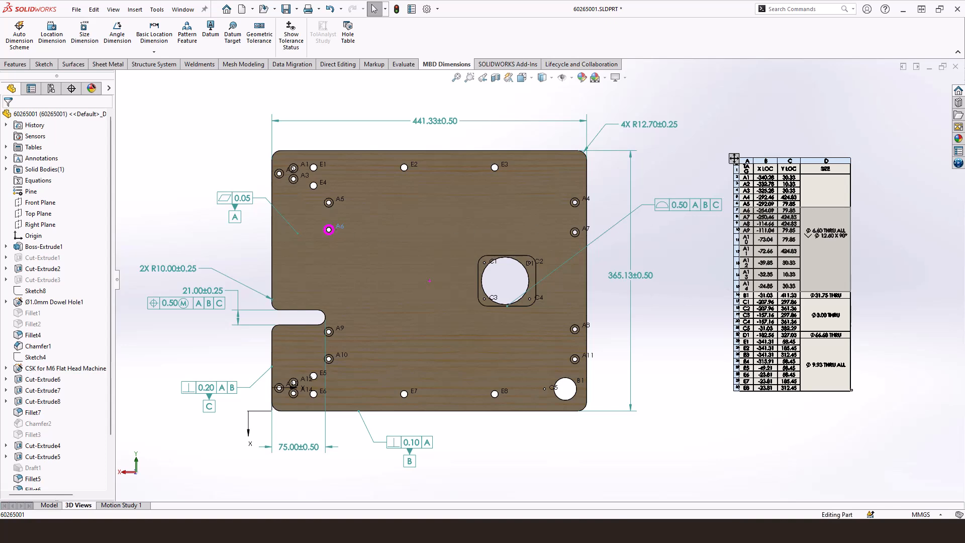
{"action": "mouse_move", "coordinate": [684, 291]}
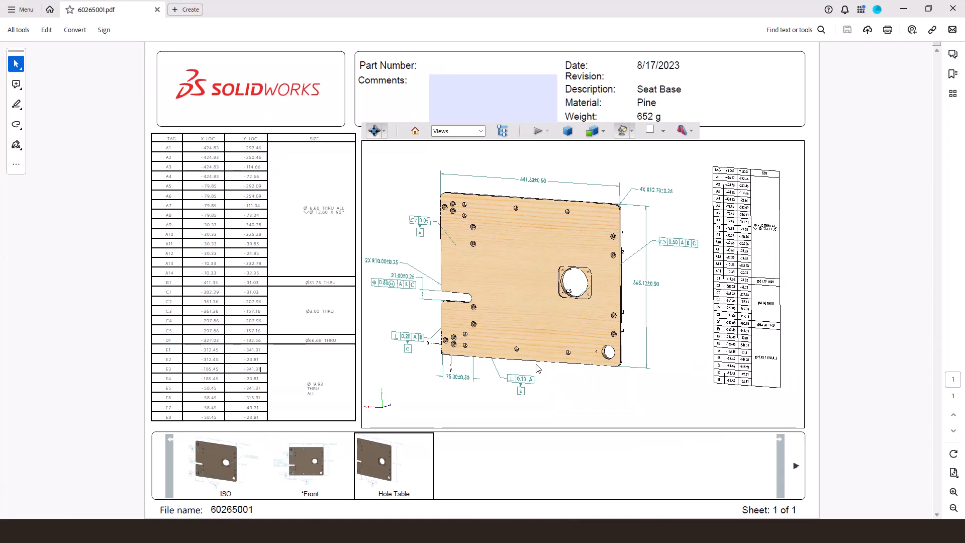
{"action": "mouse_move", "coordinate": [555, 402]}
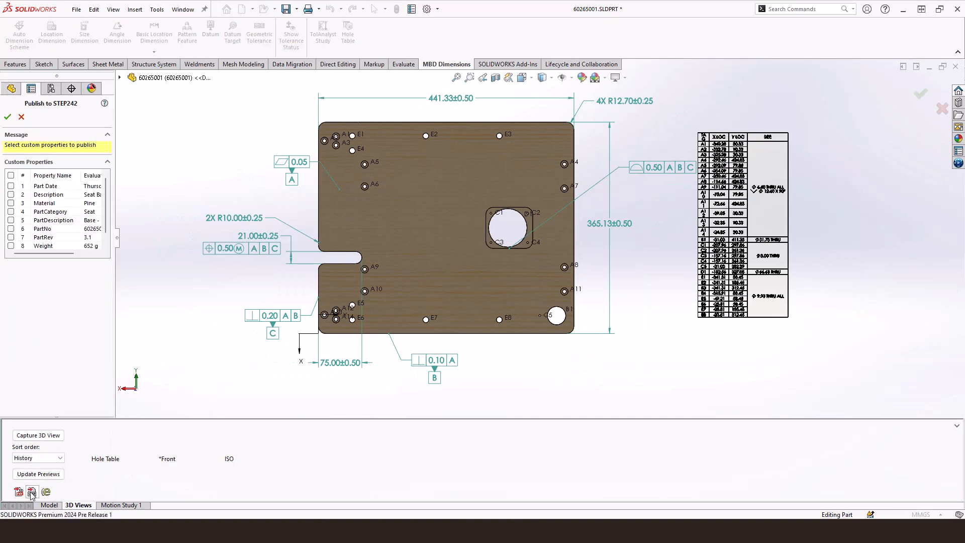
Step: Include all custom properties in Publish to STEP242, then cancel the publishing
{"action": "left_click", "coordinate": [12, 175]}
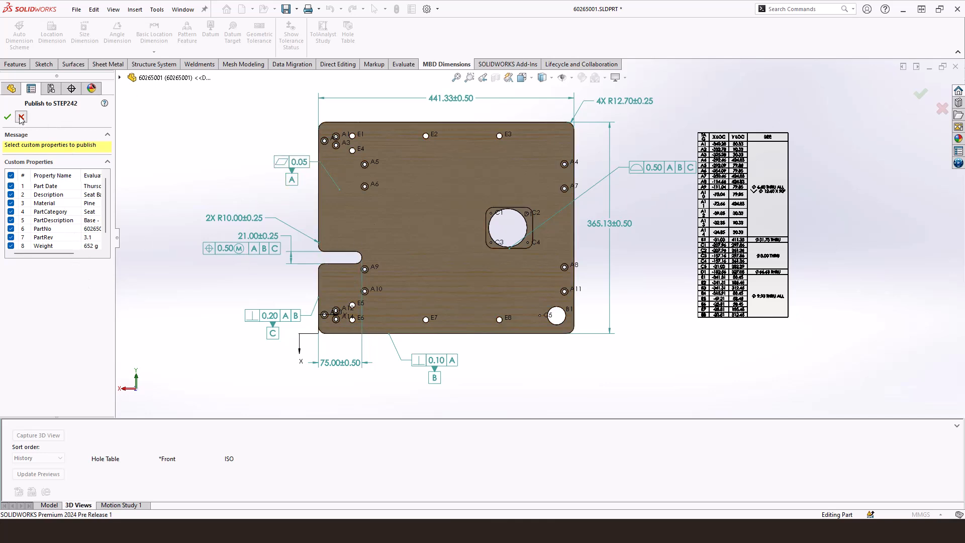
{"action": "left_click", "coordinate": [8, 117]}
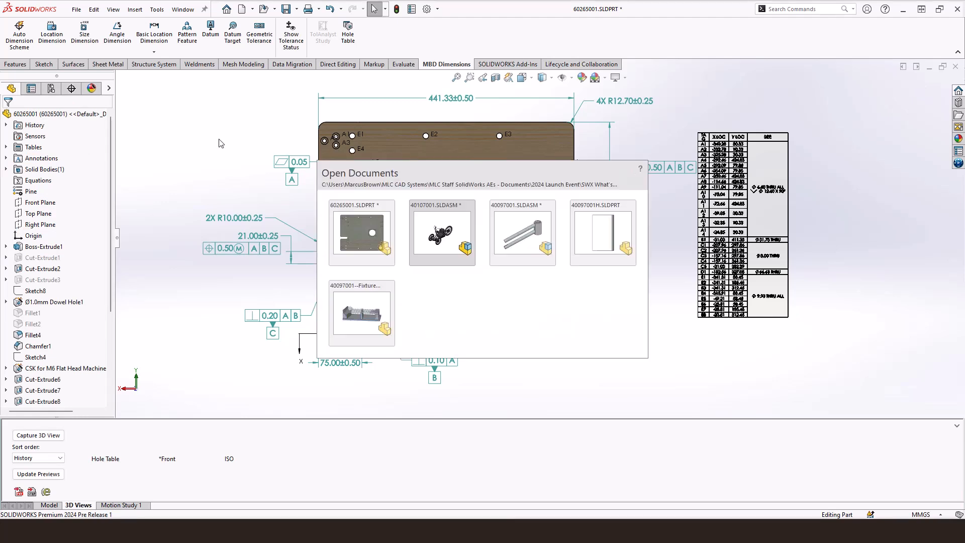
Step: Switch to part 40097001H and display the 0.05 flatness tolerance with dual dimensions
{"action": "double_click", "coordinate": [602, 232]}
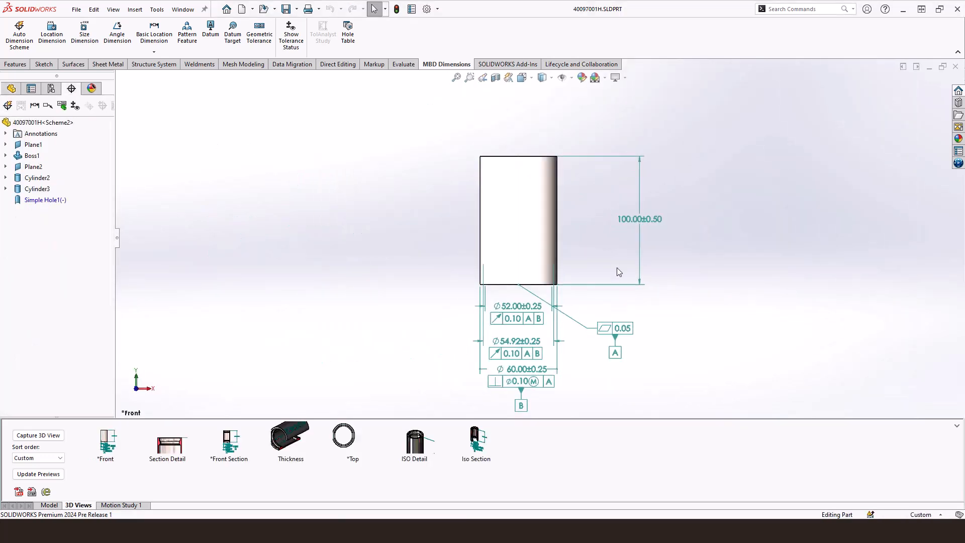
{"action": "left_click", "coordinate": [616, 327]}
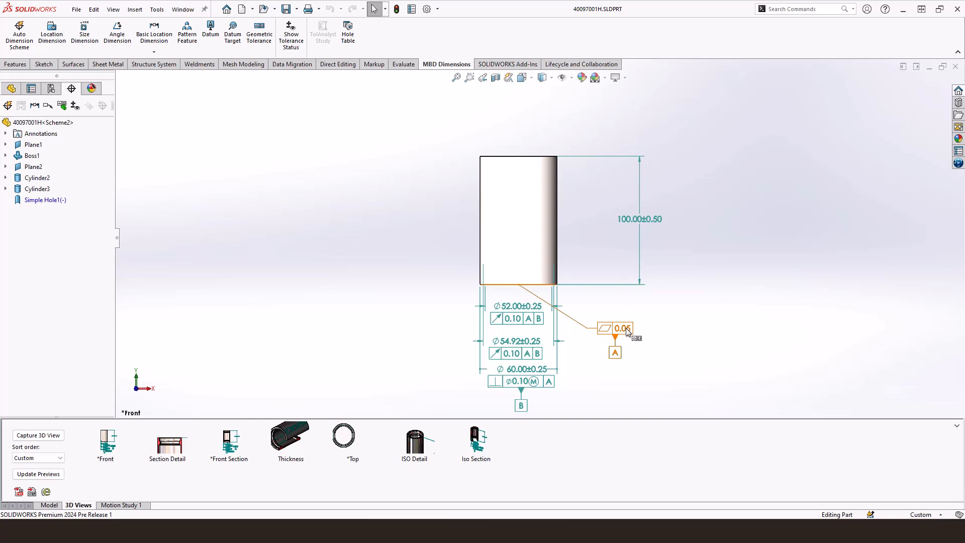
{"action": "left_click", "coordinate": [622, 328]}
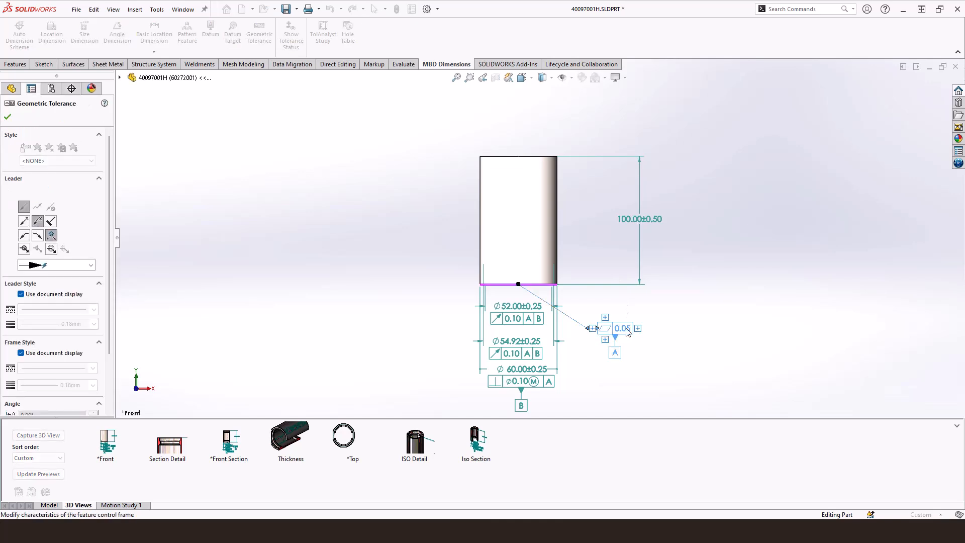
{"action": "left_click", "coordinate": [621, 327]}
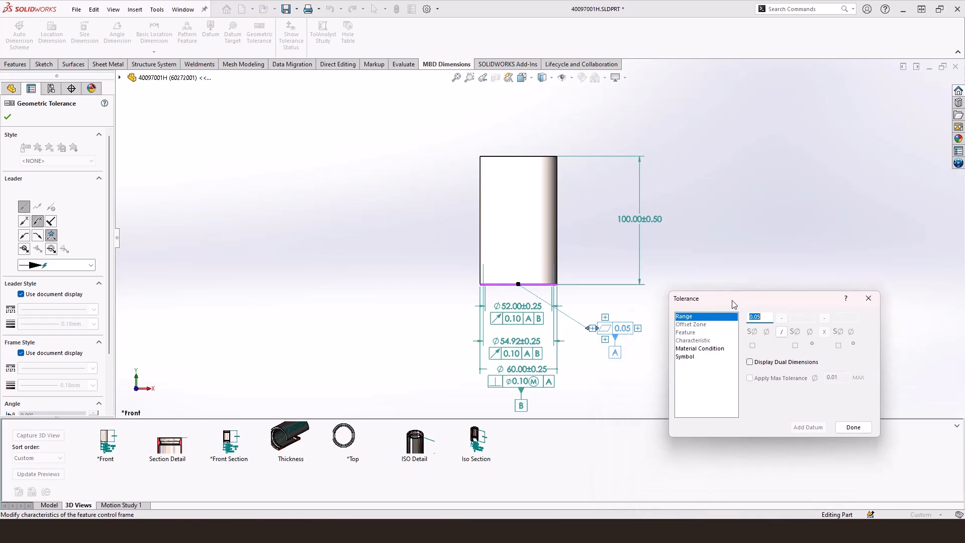
{"action": "left_click", "coordinate": [749, 362]}
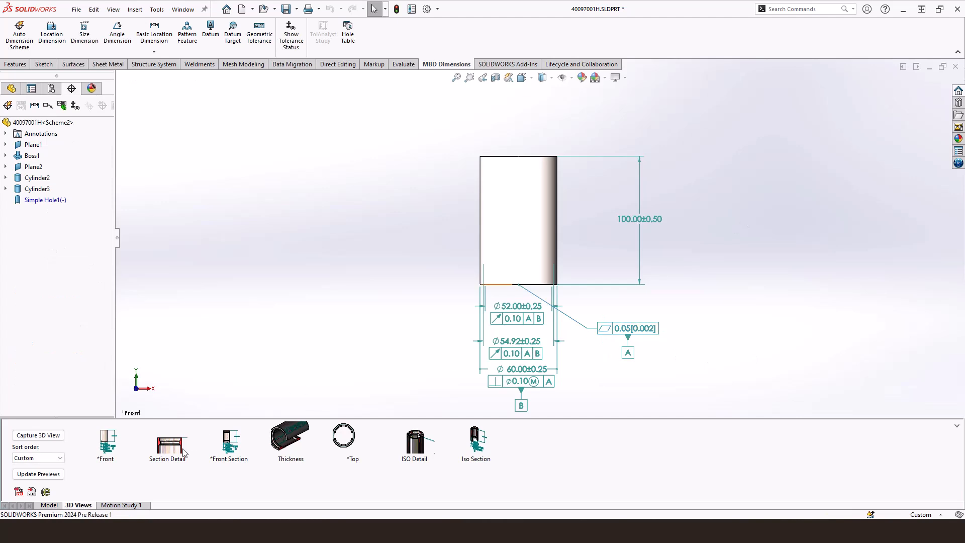
Step: In the Section Detail view, dimension the conical face as a 45°±1.00° half angle
{"action": "left_click", "coordinate": [167, 444]}
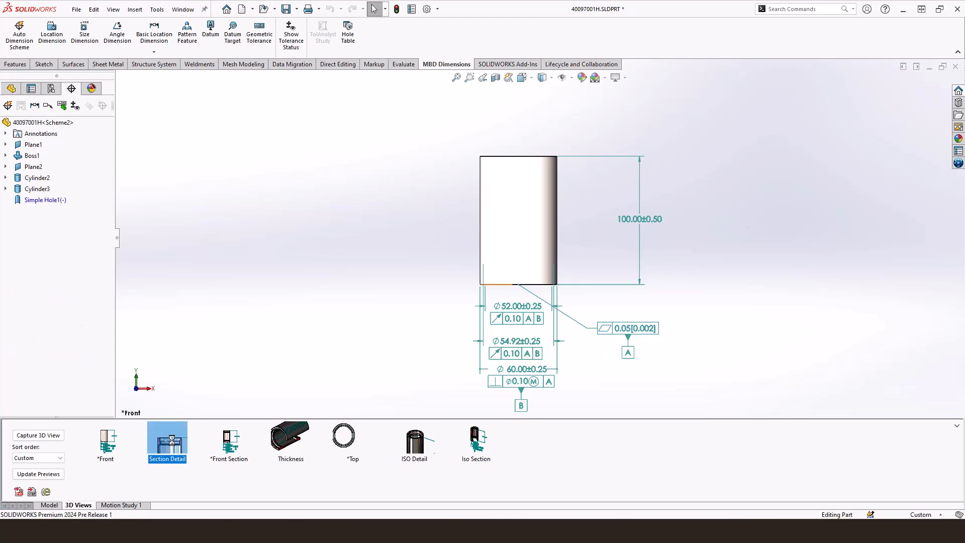
{"action": "left_click", "coordinate": [167, 442]}
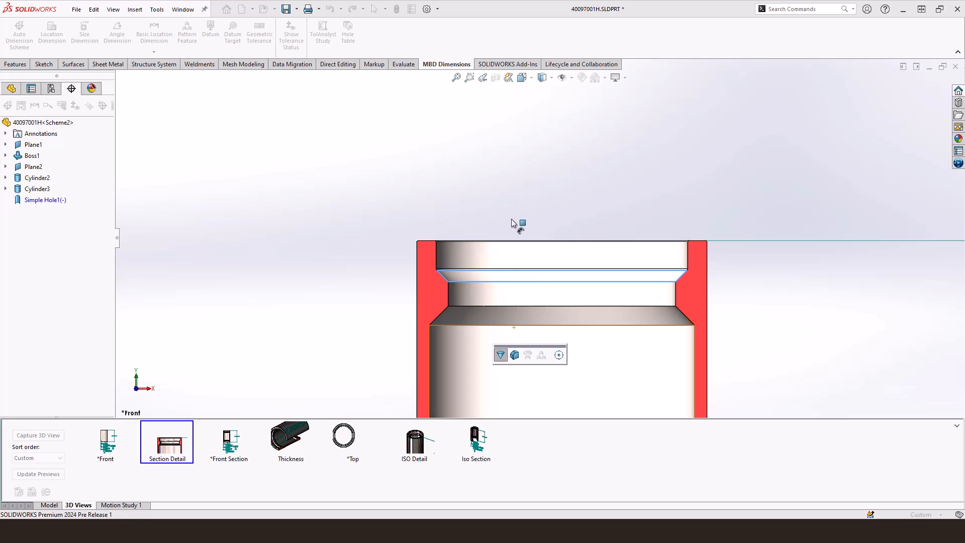
{"action": "left_click", "coordinate": [560, 132]}
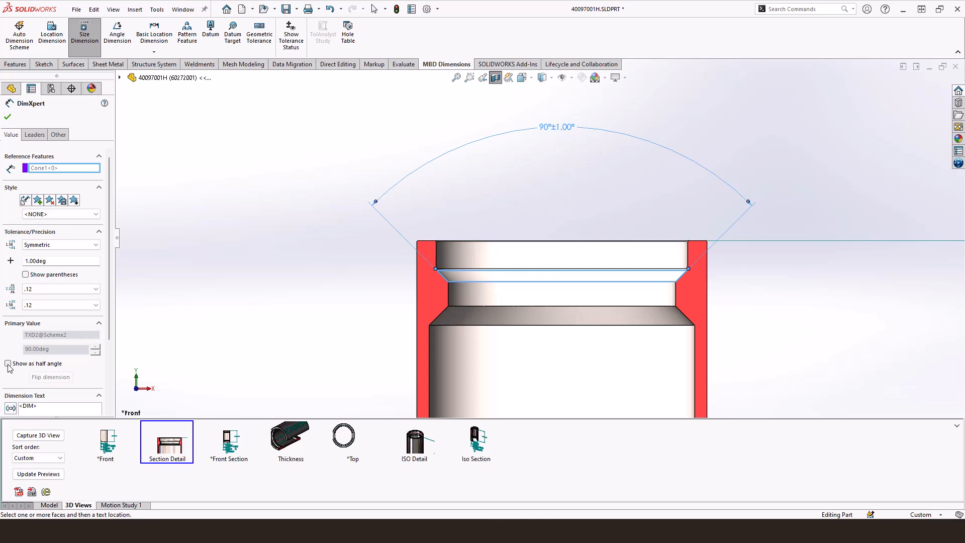
{"action": "left_click", "coordinate": [8, 364]}
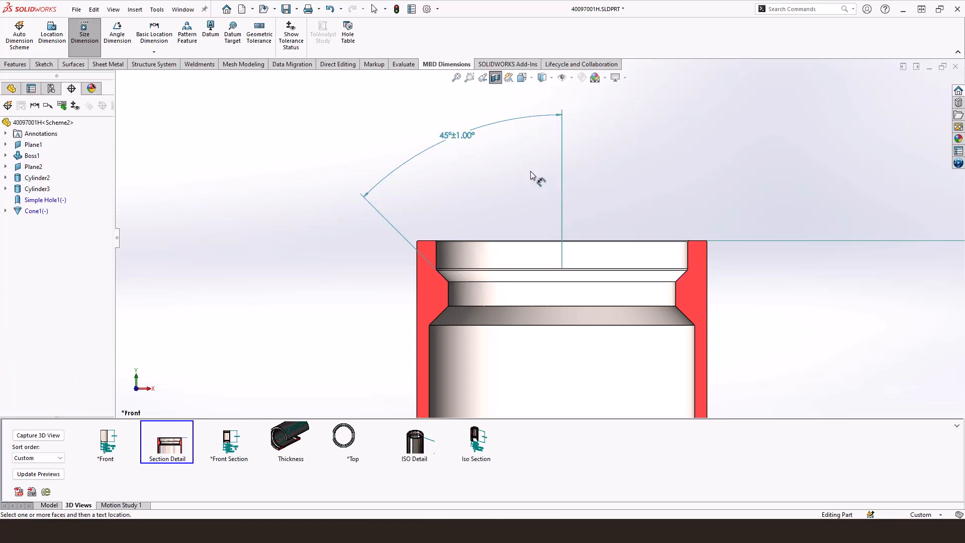
{"action": "mouse_move", "coordinate": [285, 191]}
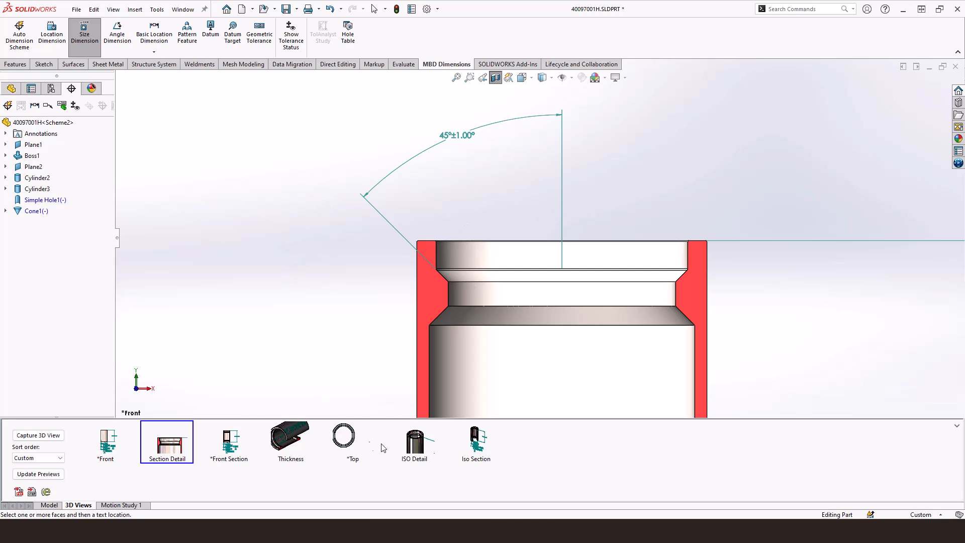
{"action": "left_click", "coordinate": [414, 436]}
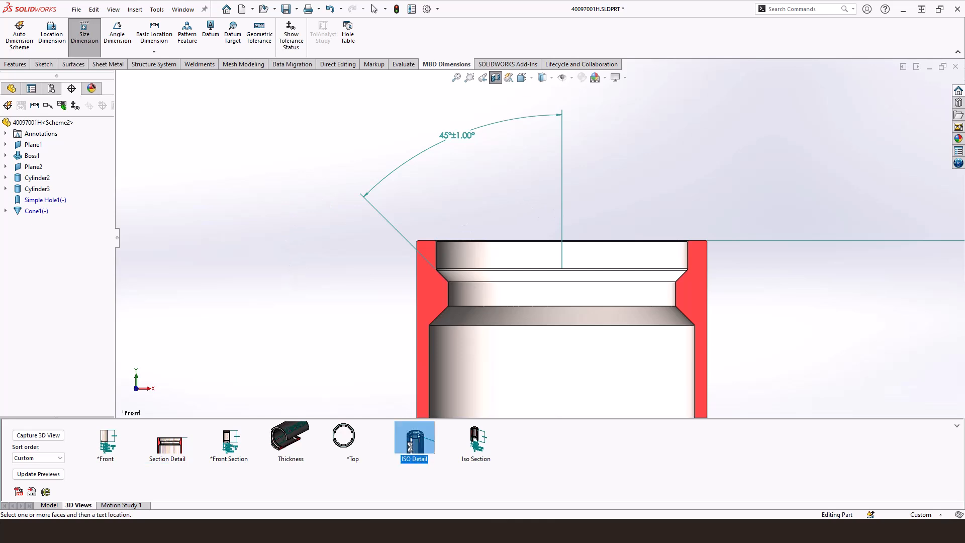
Step: In the ISO Detail view, repair the broken Plane2 feature by selecting Plane2 as replacement
{"action": "left_click", "coordinate": [414, 442]}
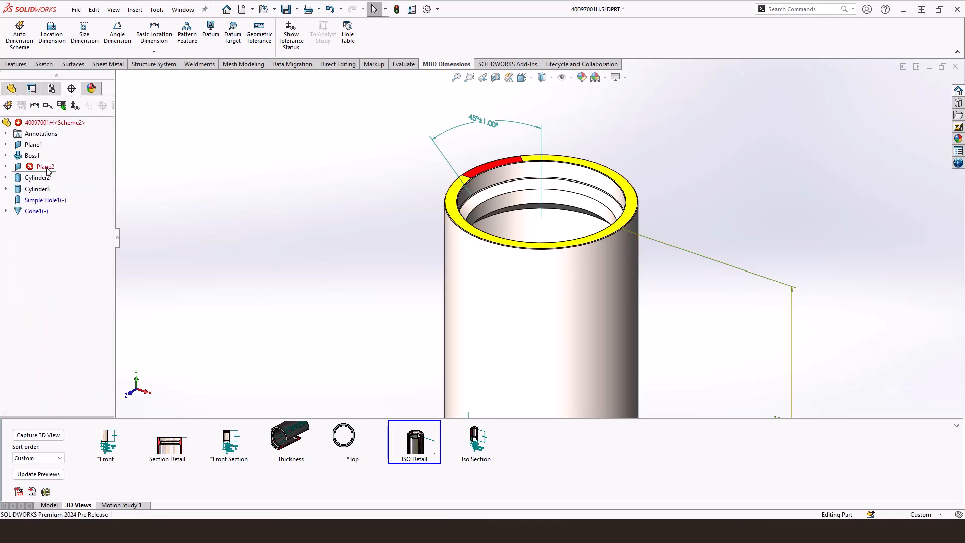
{"action": "mouse_move", "coordinate": [45, 170]}
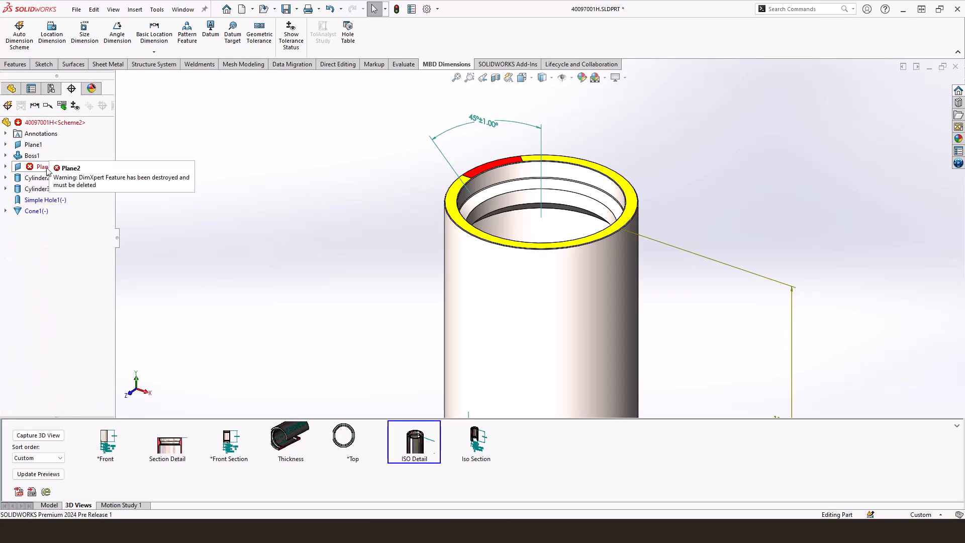
{"action": "right_click", "coordinate": [41, 166]}
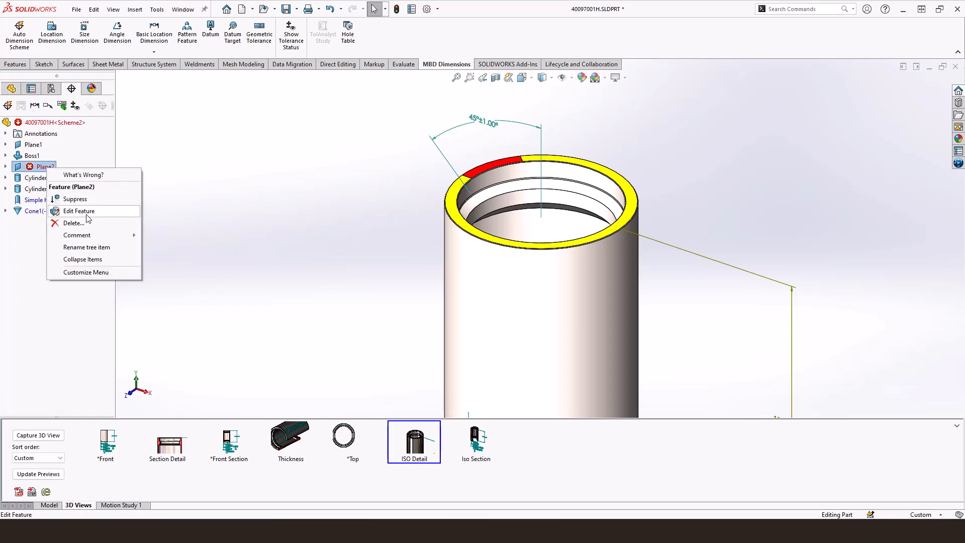
{"action": "left_click", "coordinate": [78, 211]}
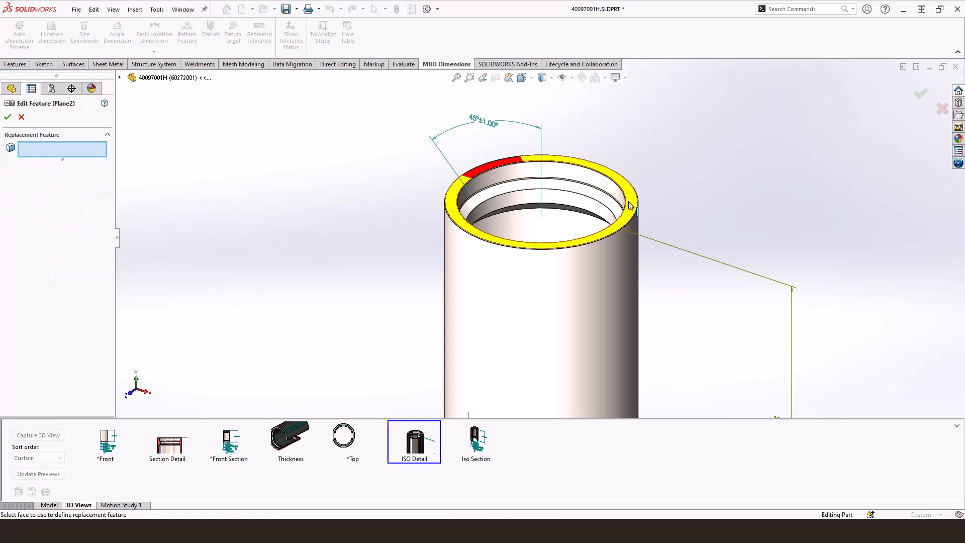
{"action": "left_click", "coordinate": [629, 205]}
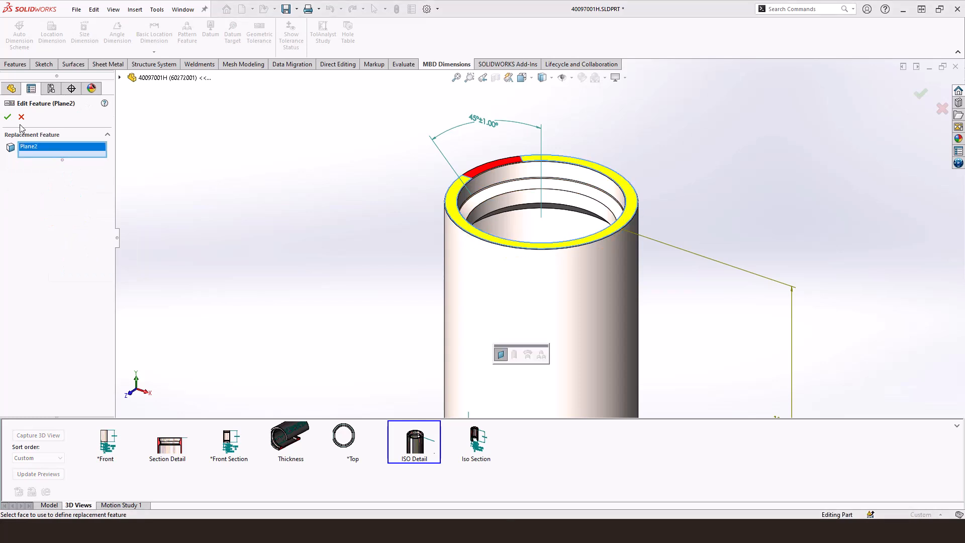
{"action": "left_click", "coordinate": [8, 117]}
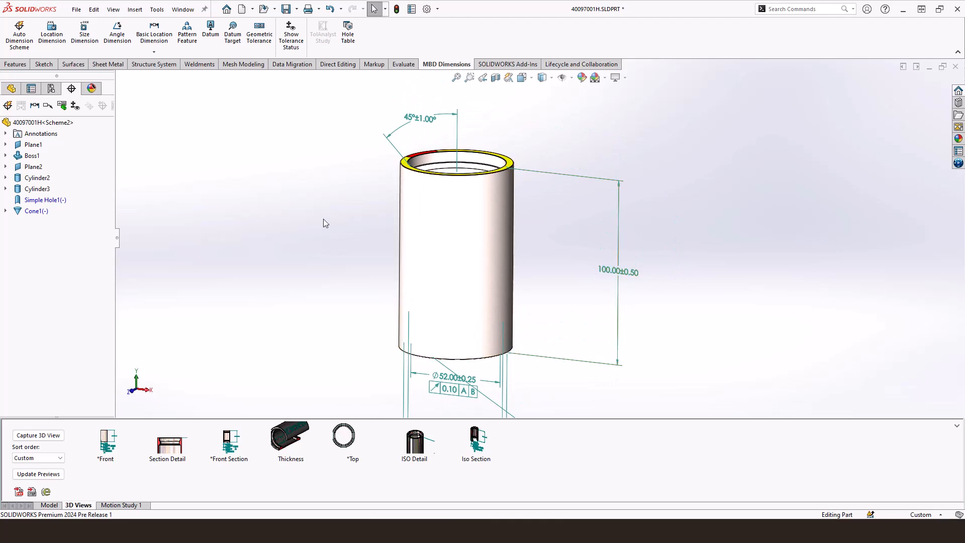
{"action": "mouse_move", "coordinate": [326, 204]}
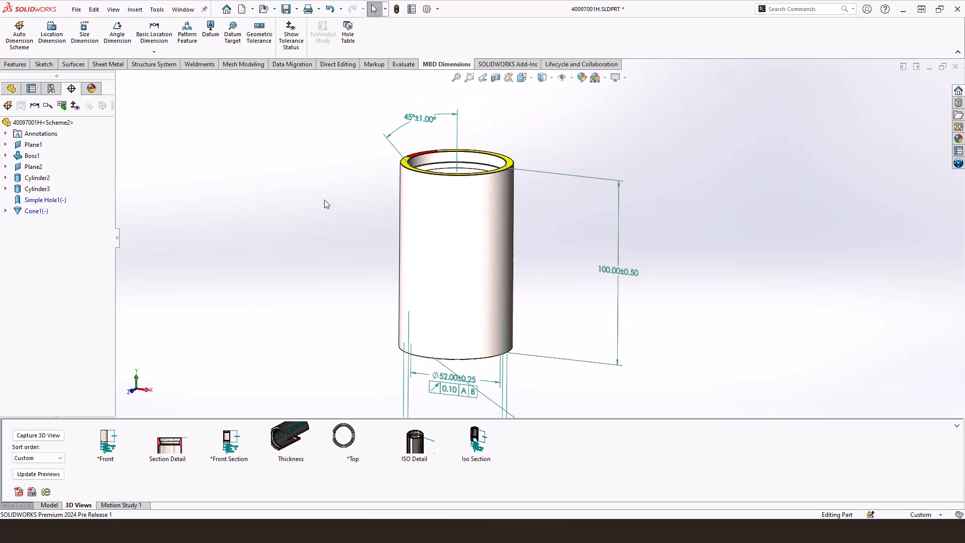
{"action": "mouse_move", "coordinate": [280, 203]}
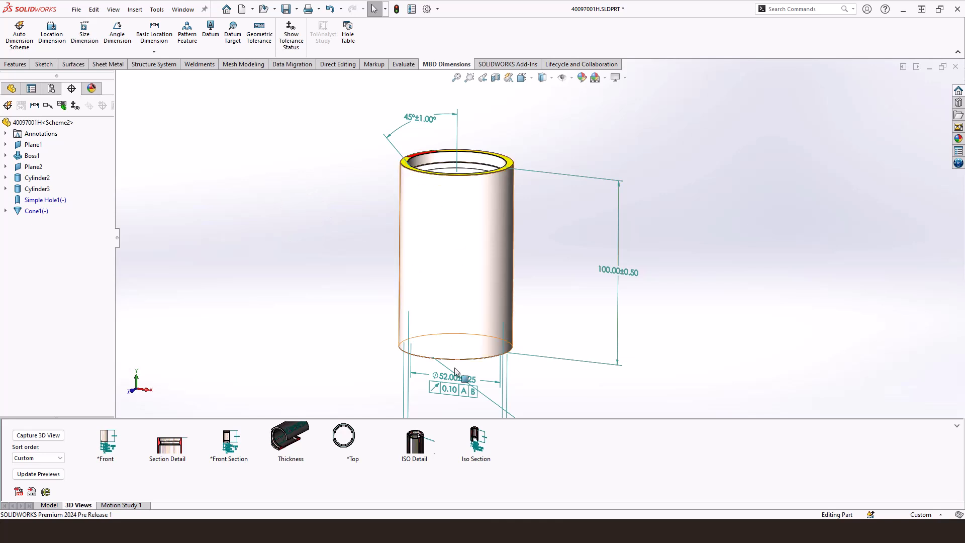
Step: Activate the Thickness view and add a 6.50 Basic Location Dimension to the wall
{"action": "left_click", "coordinate": [290, 435]}
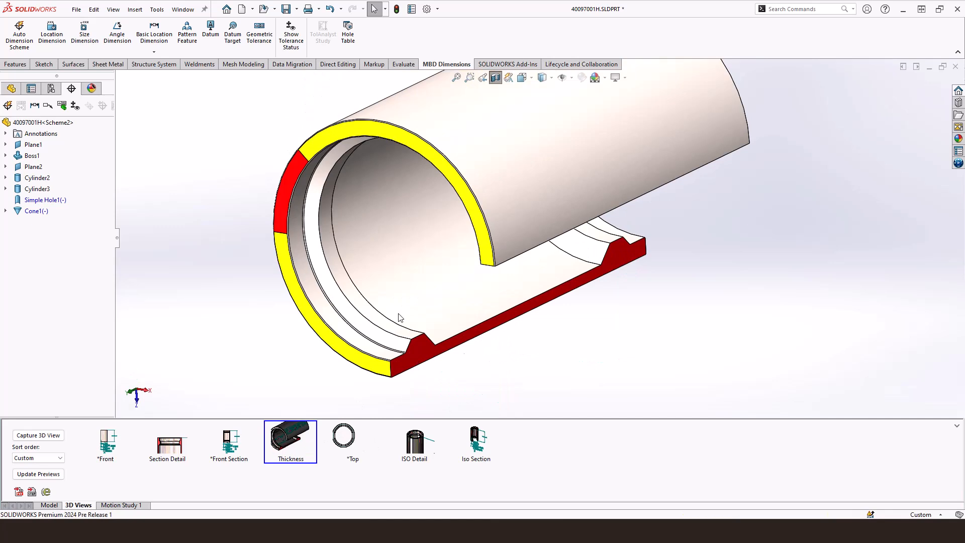
{"action": "left_click", "coordinate": [153, 32]}
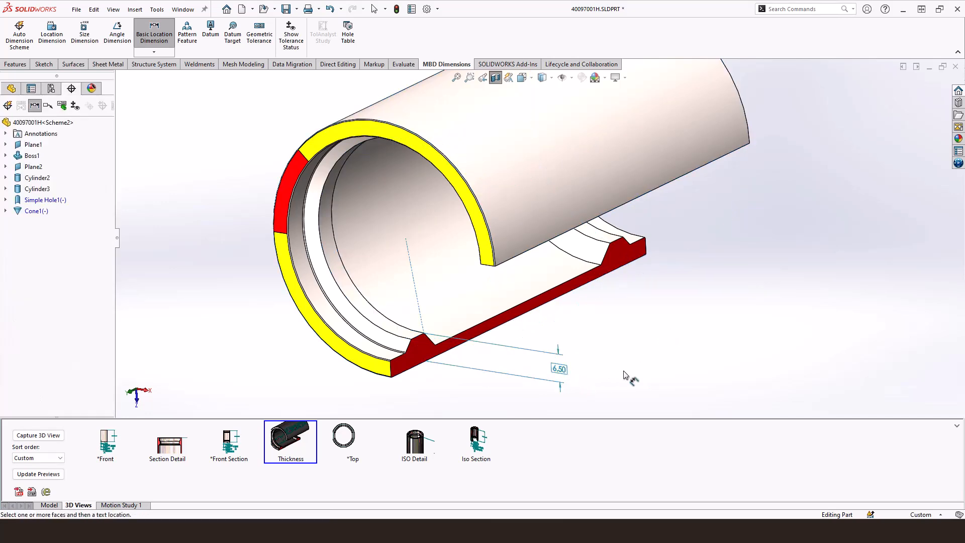
{"action": "mouse_move", "coordinate": [608, 345]}
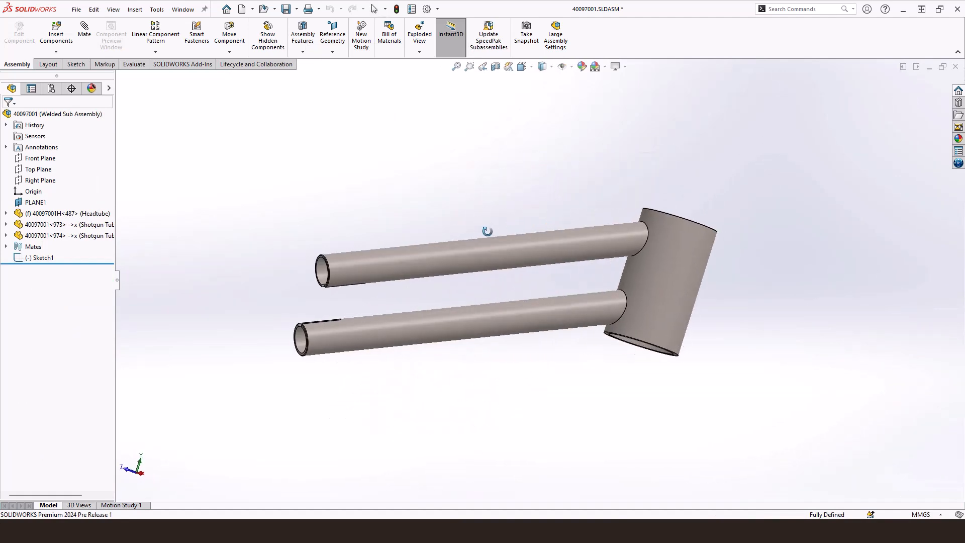
Step: Orbit the welded 40097001 assembly to view the top of the head tube
{"action": "left_click_drag", "start_coordinate": [486, 230], "coordinate": [476, 201]}
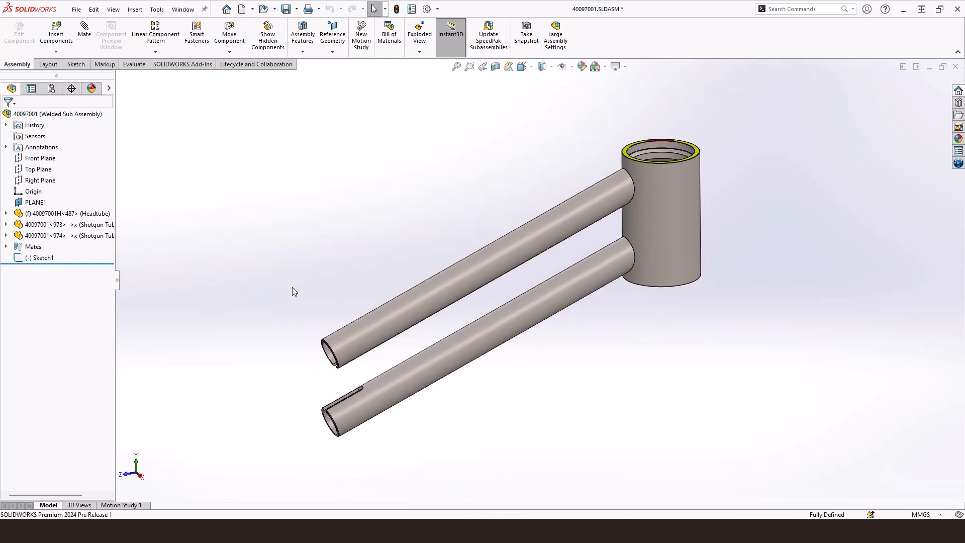
{"action": "mouse_move", "coordinate": [365, 226]}
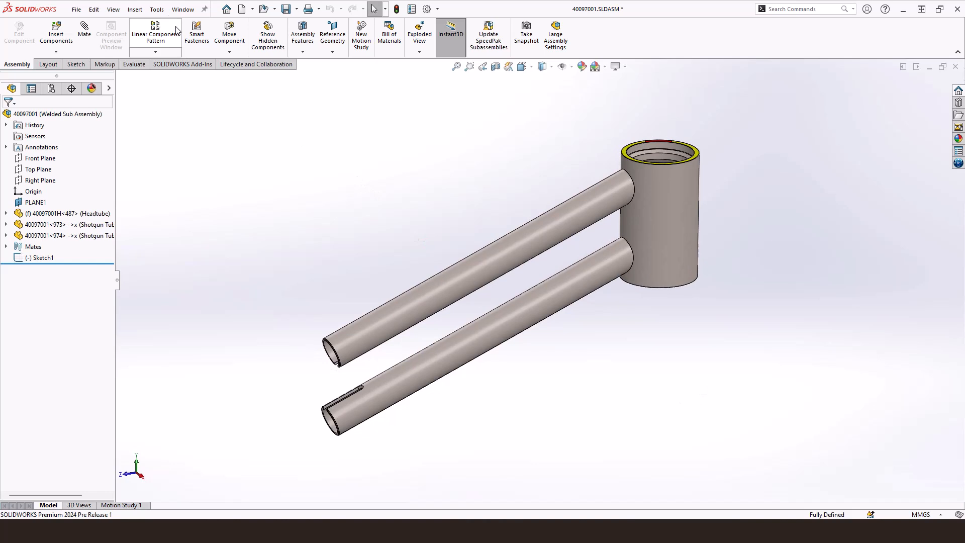
{"action": "left_click", "coordinate": [156, 9]}
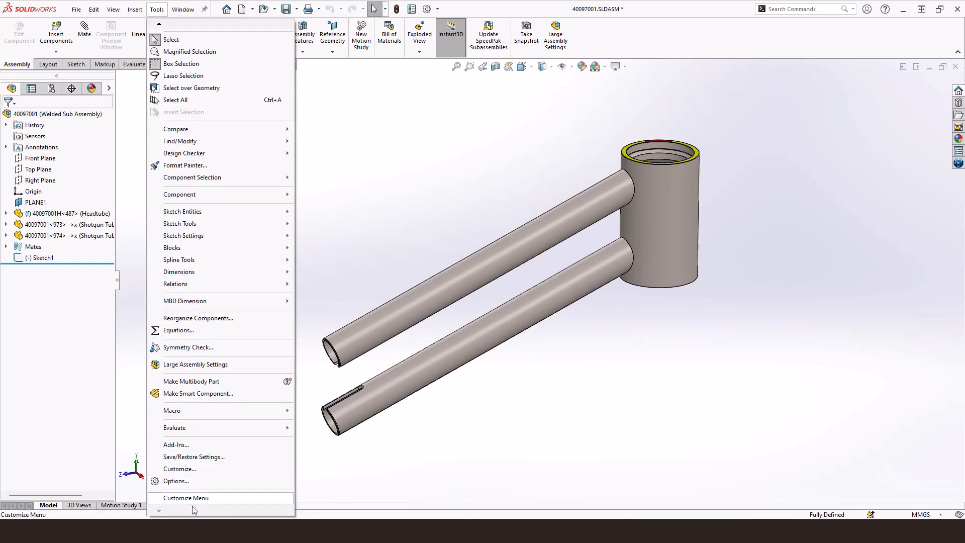
{"action": "mouse_move", "coordinate": [207, 386]}
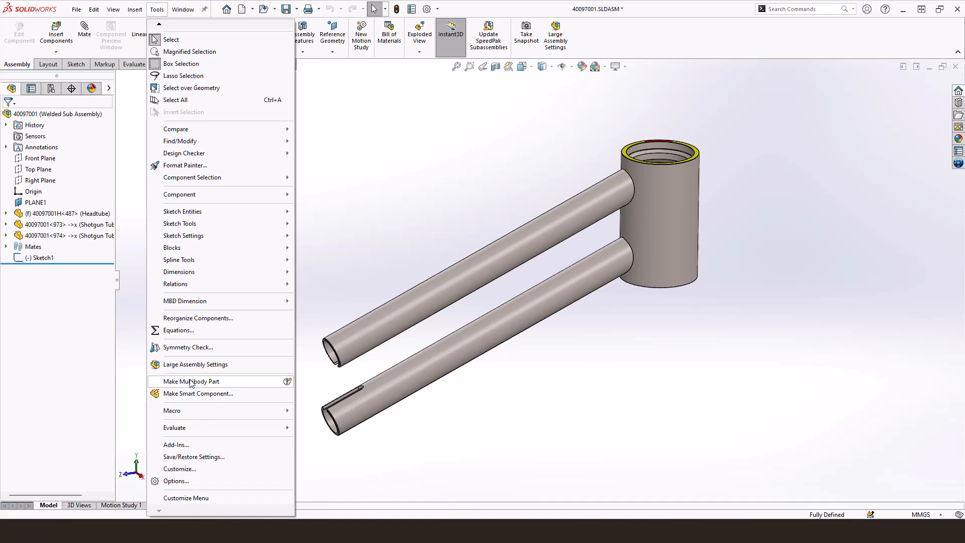
Step: Make a multibody part transferring planes and material, then expand its new bodies
{"action": "left_click", "coordinate": [192, 381]}
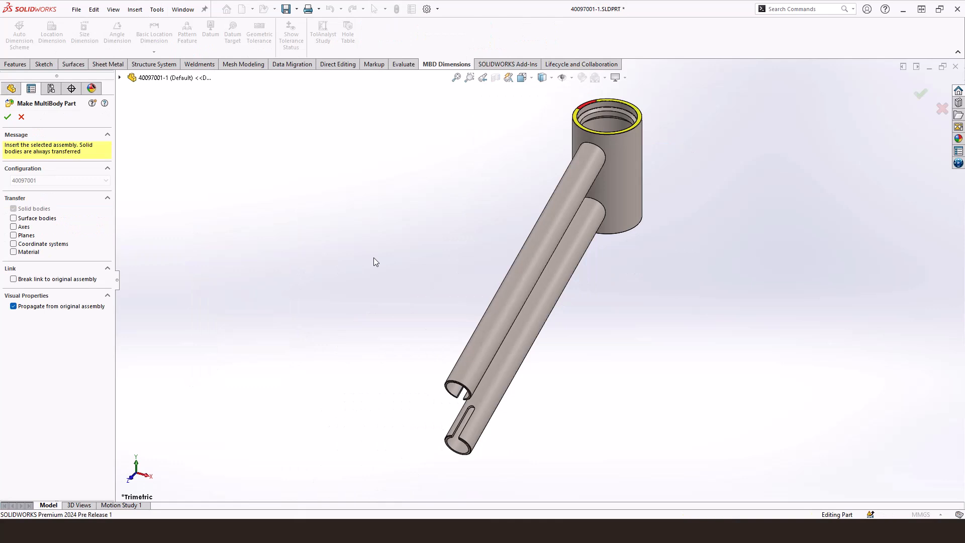
{"action": "mouse_move", "coordinate": [339, 278]}
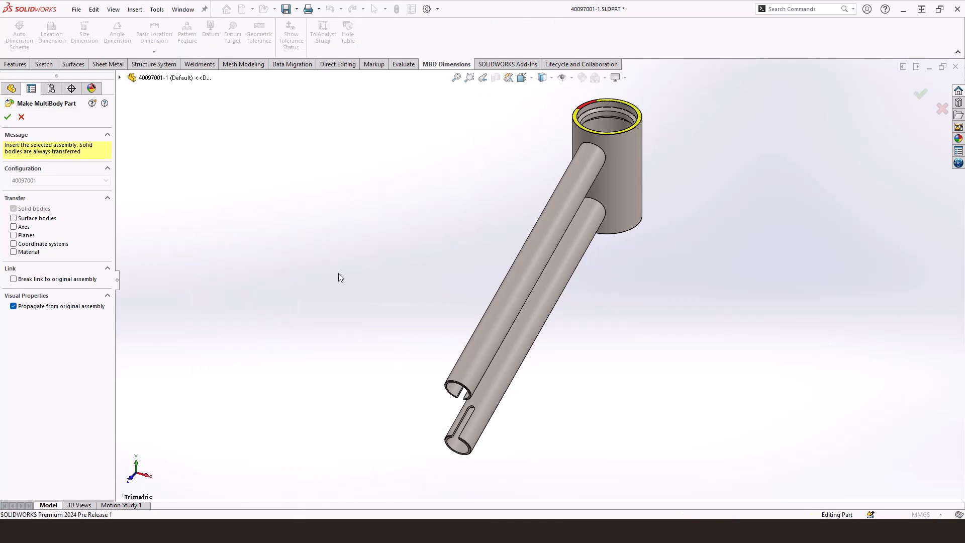
{"action": "mouse_move", "coordinate": [31, 178]}
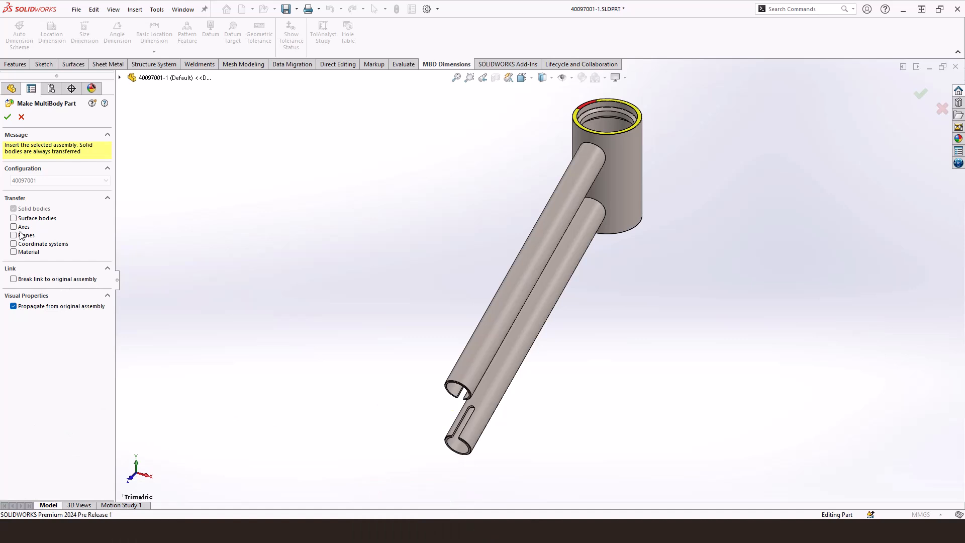
{"action": "left_click", "coordinate": [14, 234]}
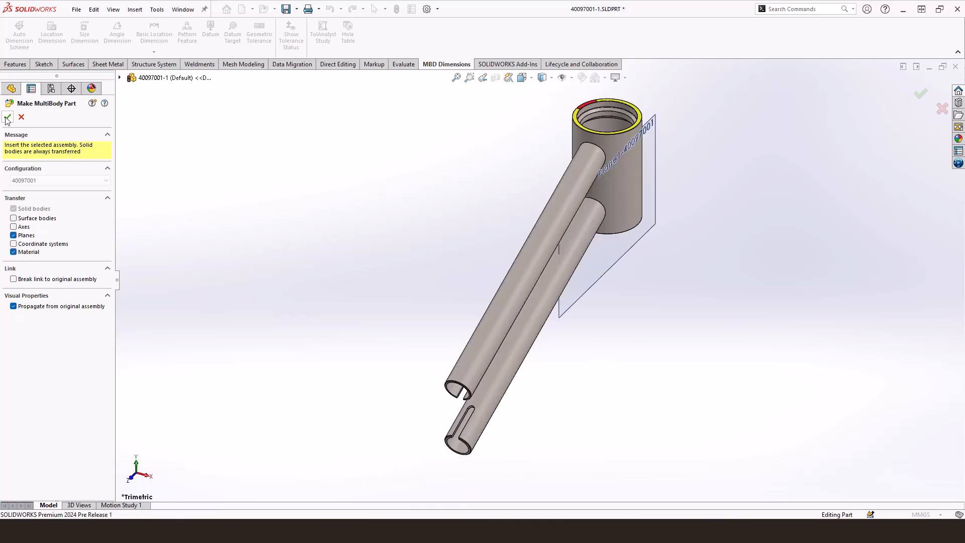
{"action": "left_click", "coordinate": [8, 118]}
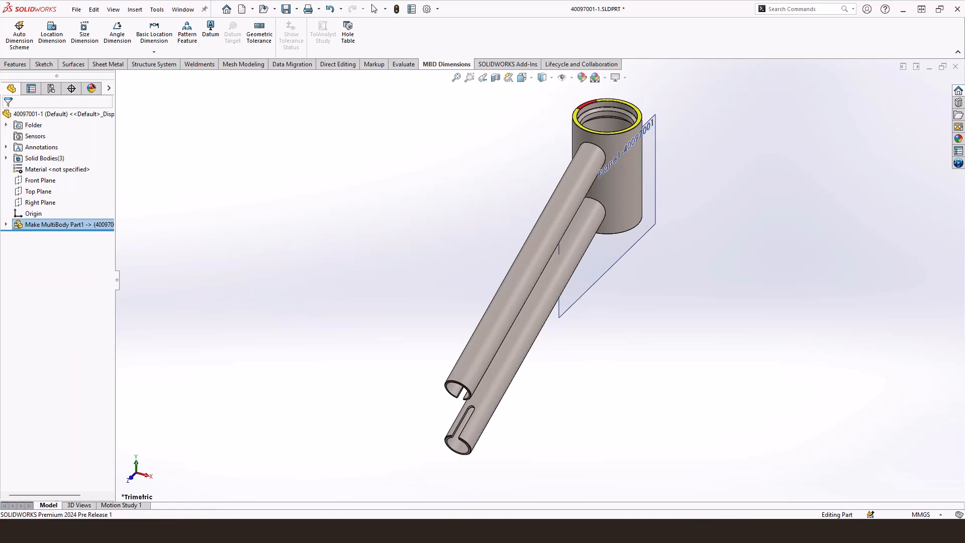
{"action": "left_click", "coordinate": [5, 225]}
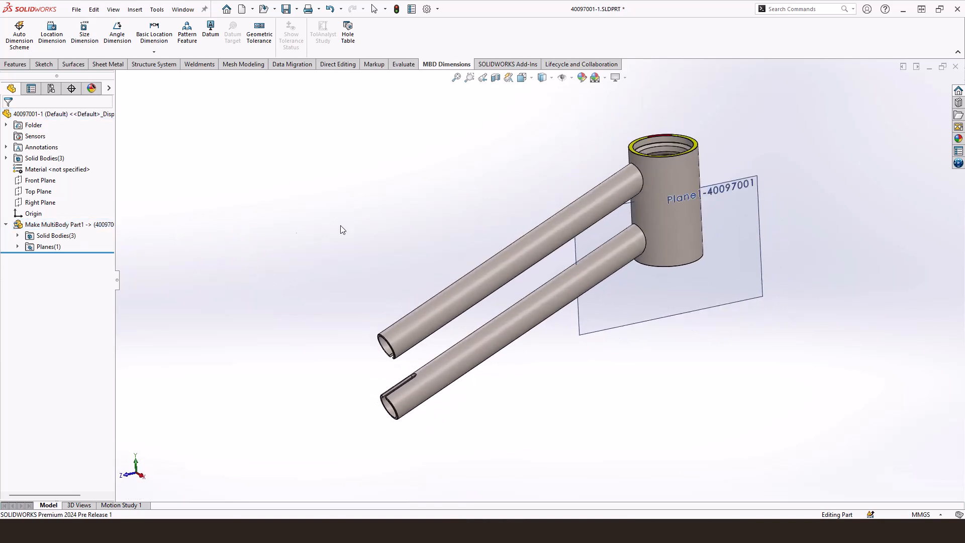
{"action": "mouse_move", "coordinate": [345, 223]}
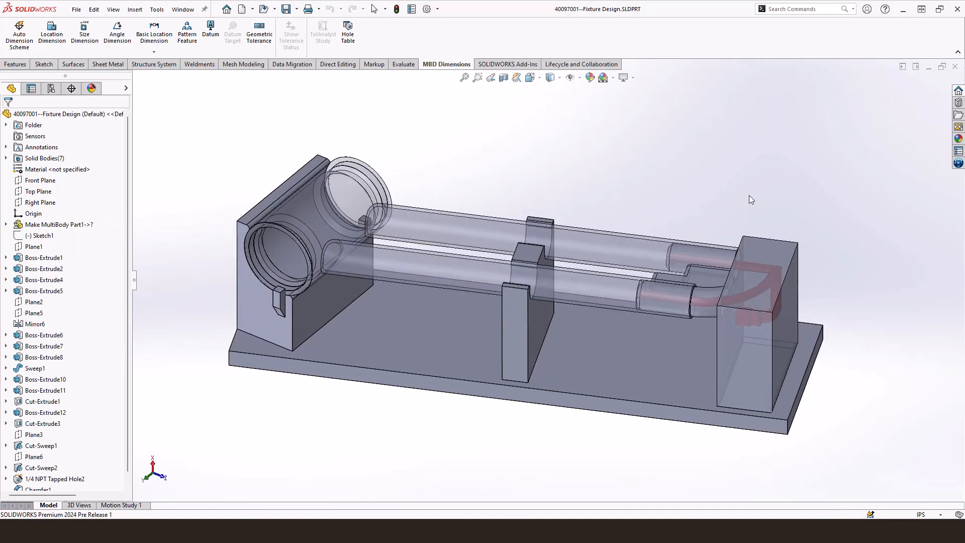
{"action": "mouse_move", "coordinate": [358, 350]}
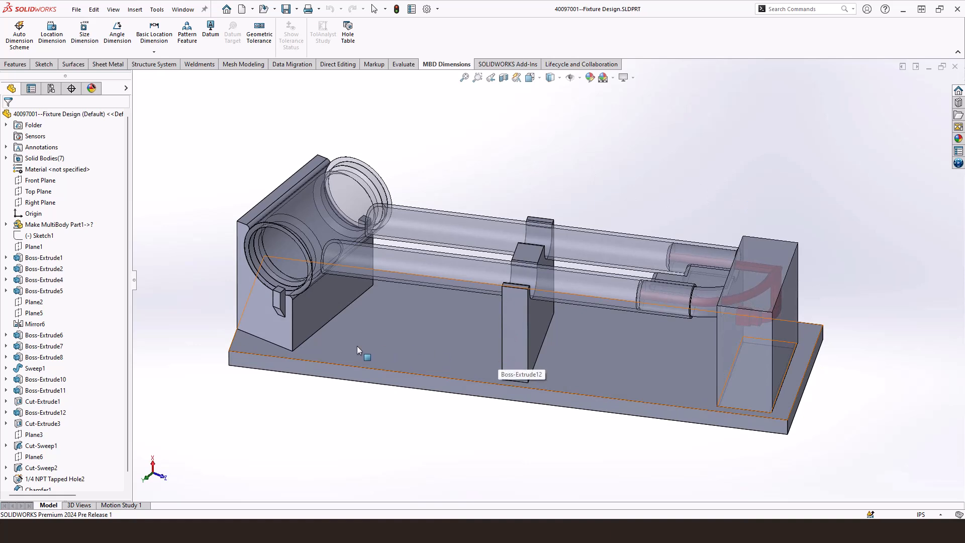
{"action": "mouse_move", "coordinate": [539, 361]}
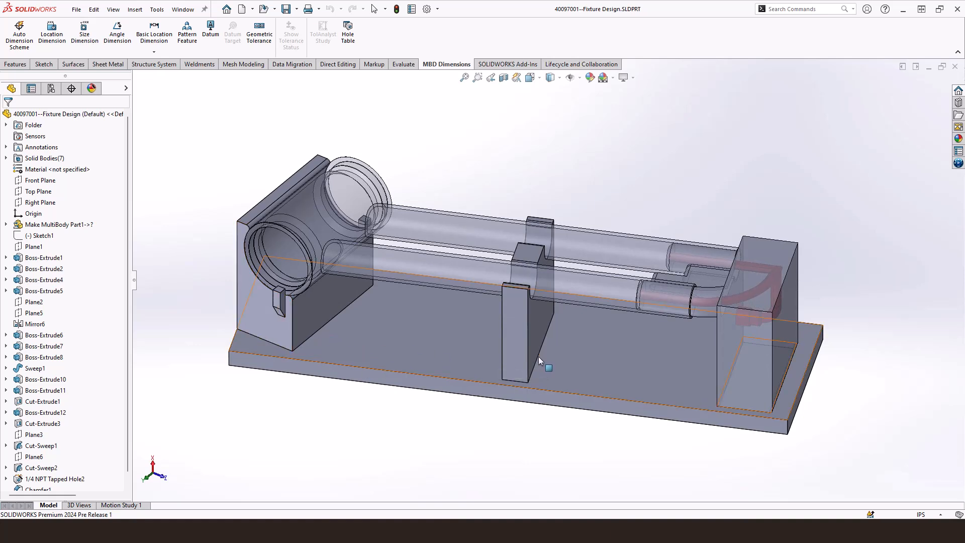
{"action": "mouse_move", "coordinate": [679, 357]}
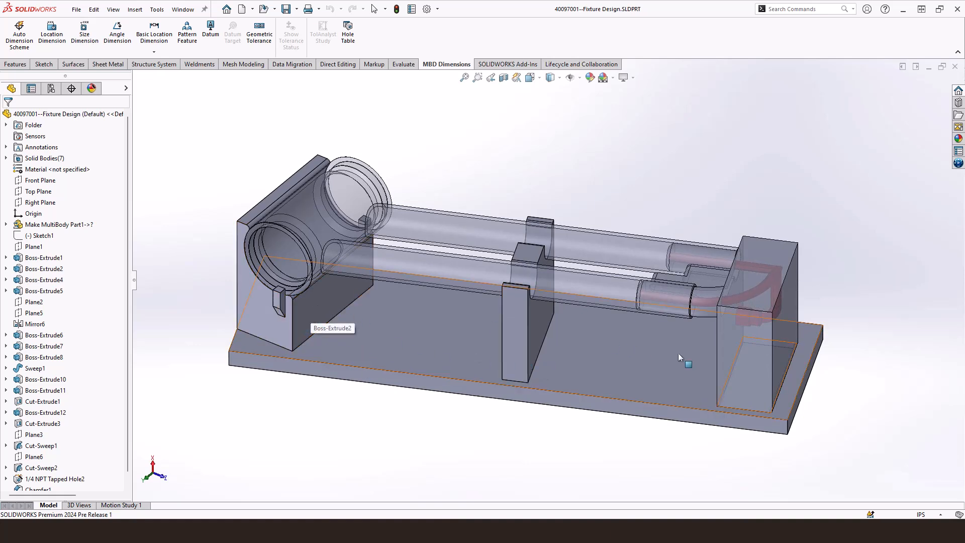
Step: Select Boss-Extrude11, the fixture block at the tube ends, to inspect it
{"action": "left_click", "coordinate": [45, 390]}
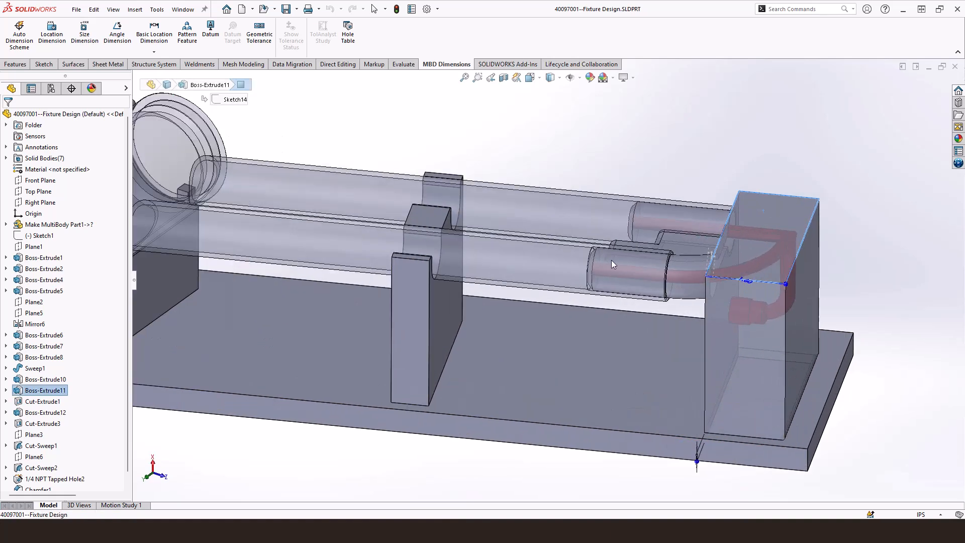
{"action": "mouse_move", "coordinate": [624, 258]}
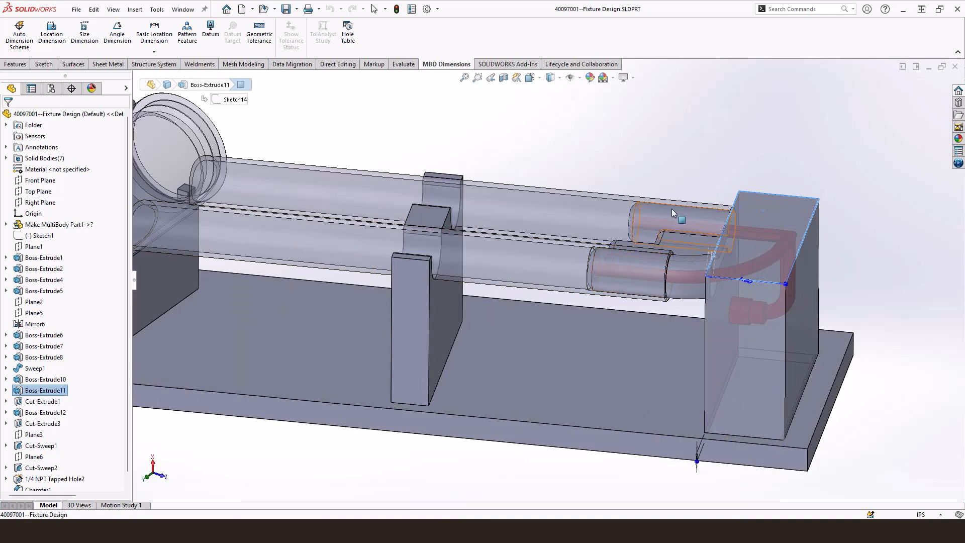
{"action": "mouse_move", "coordinate": [755, 324]}
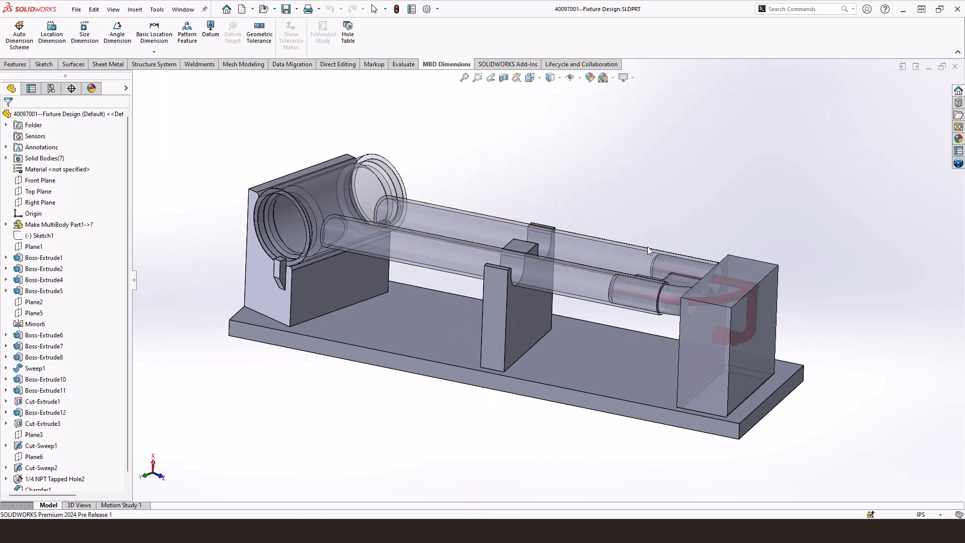
{"action": "left_click", "coordinate": [621, 297]}
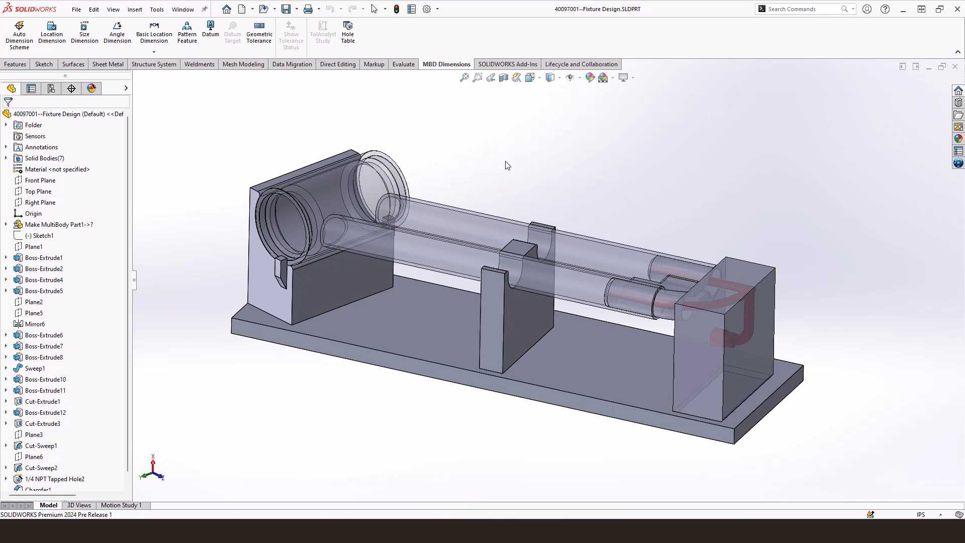
{"action": "mouse_move", "coordinate": [531, 188]}
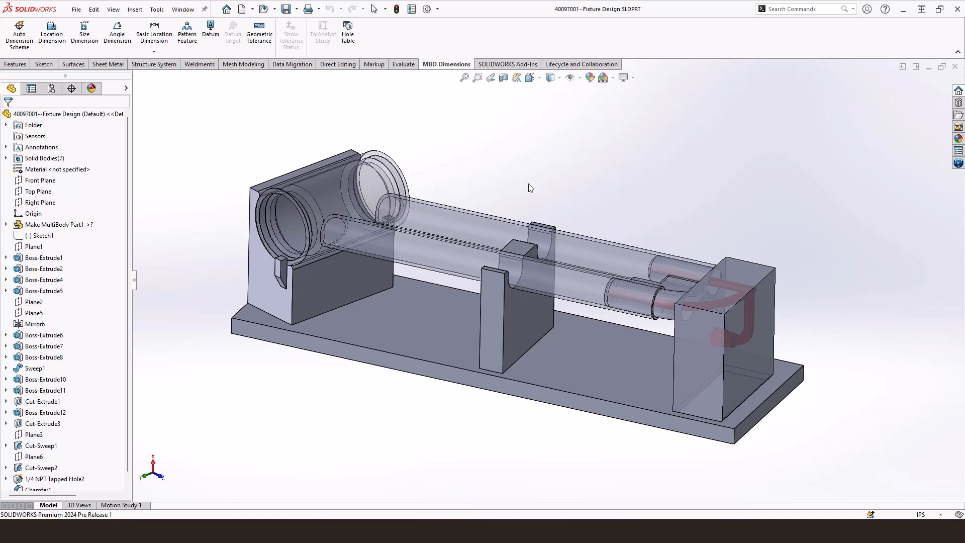
{"action": "mouse_move", "coordinate": [549, 169]}
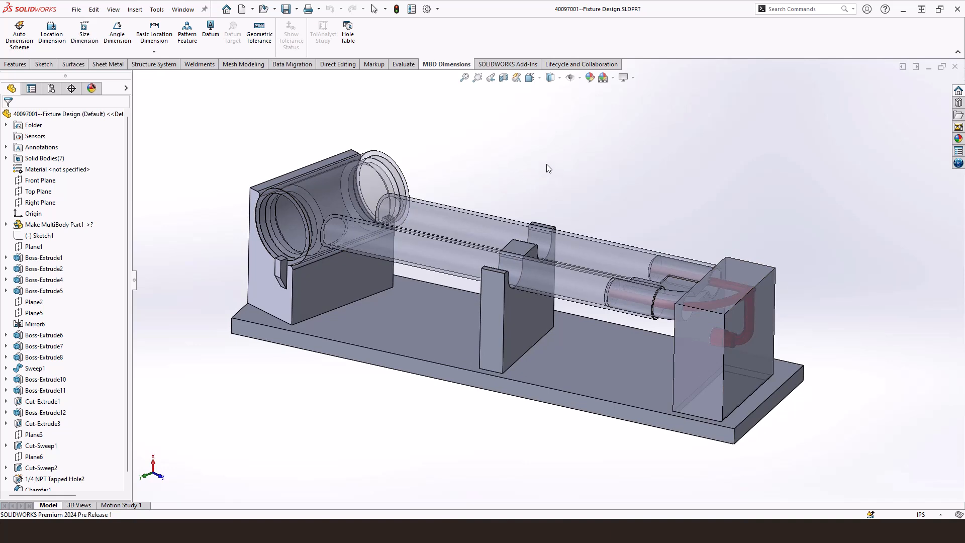